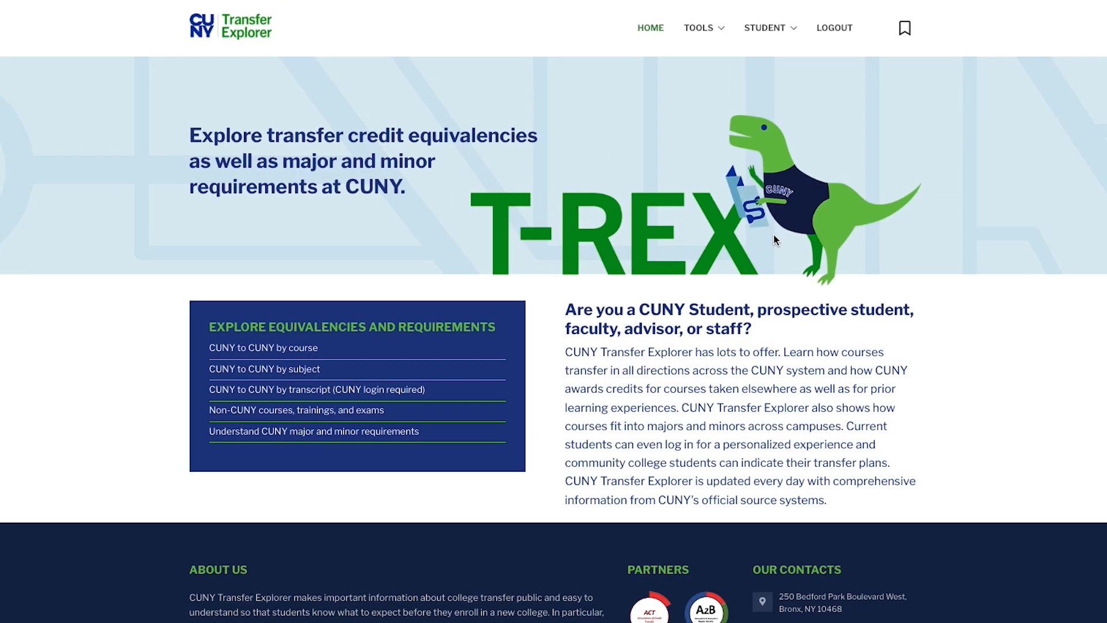
Choose 'CUNY to CUNY by transcript' and sign in through CUNY Login to reach My Course History
{"action": "scroll", "scroll_direction": "down", "scroll_amount": 3}
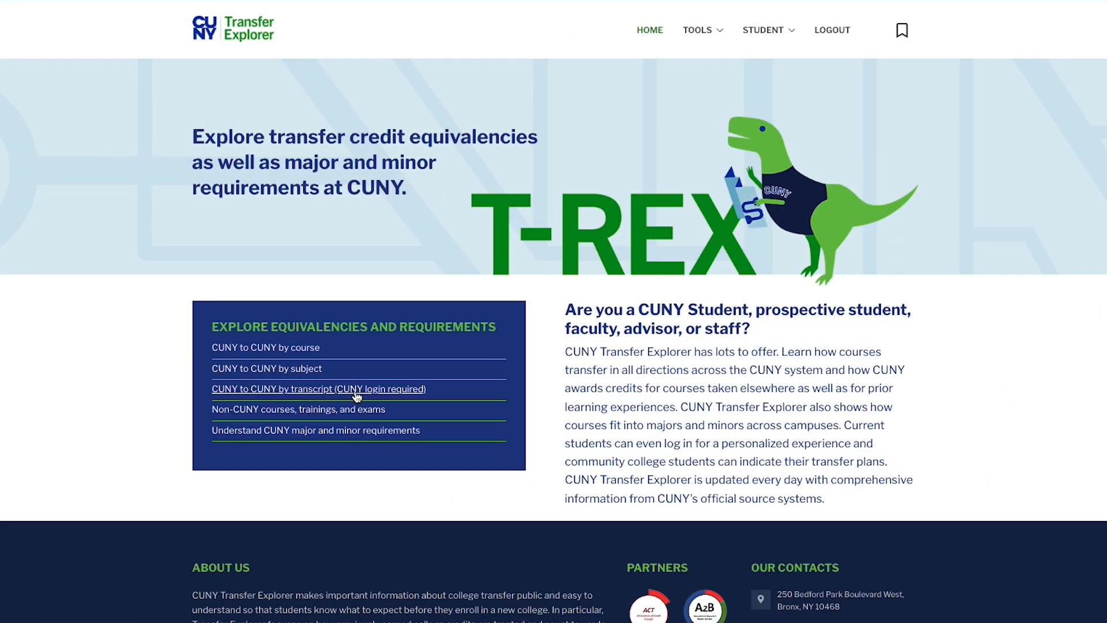
{"action": "left_click", "coordinate": [318, 389]}
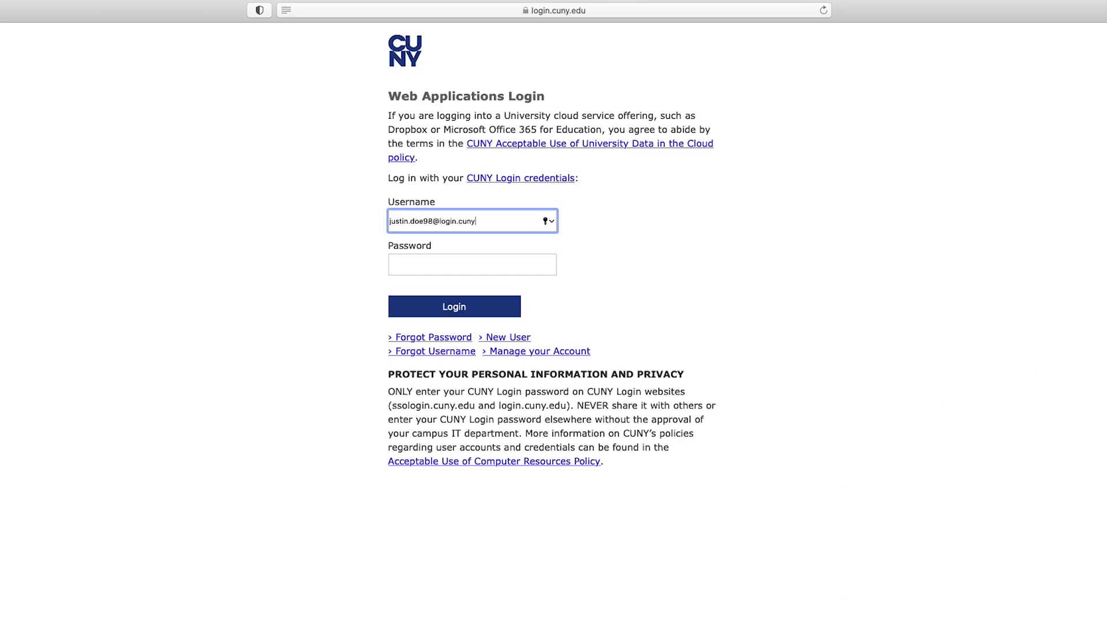
{"action": "left_click", "coordinate": [453, 305]}
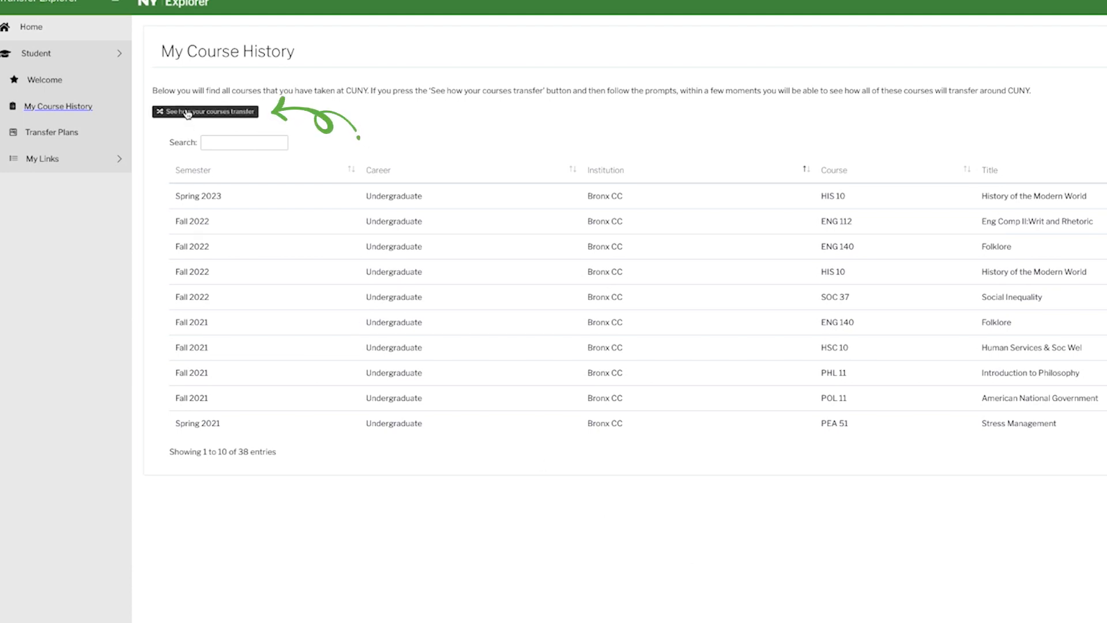
Show how the student's 26 completed courses transfer to City College
{"action": "left_click", "coordinate": [205, 112]}
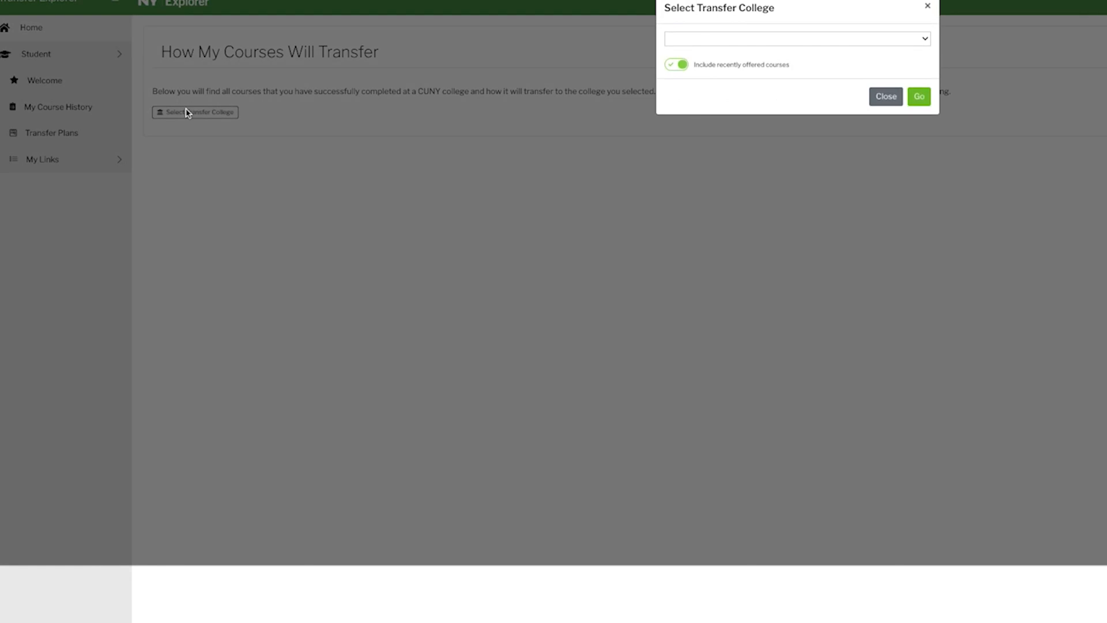
{"action": "left_click", "coordinate": [795, 39]}
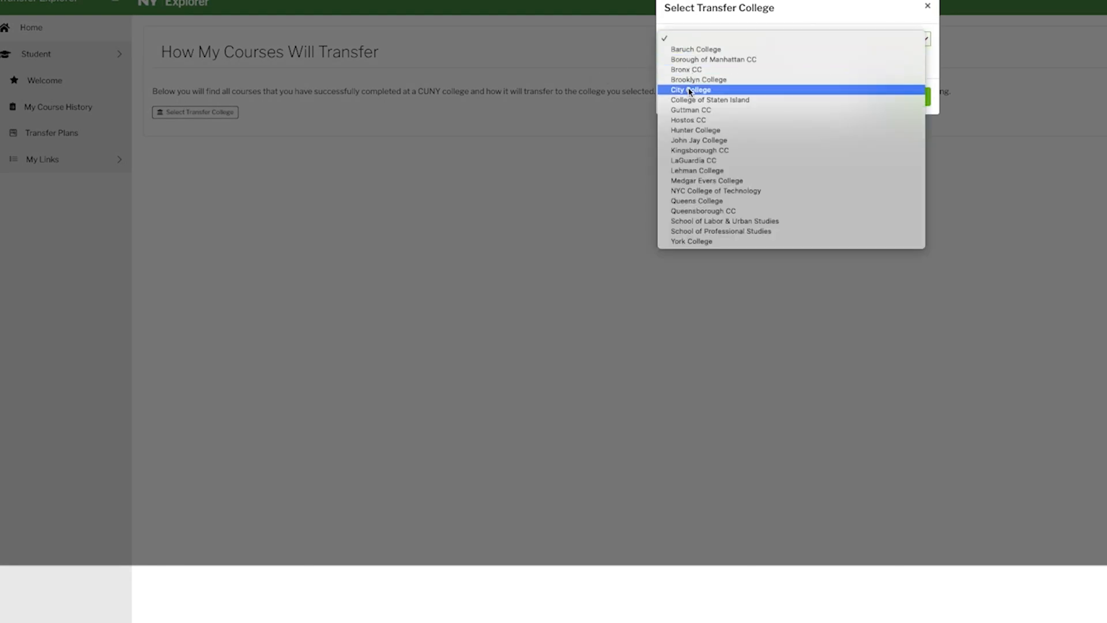
{"action": "left_click", "coordinate": [690, 90]}
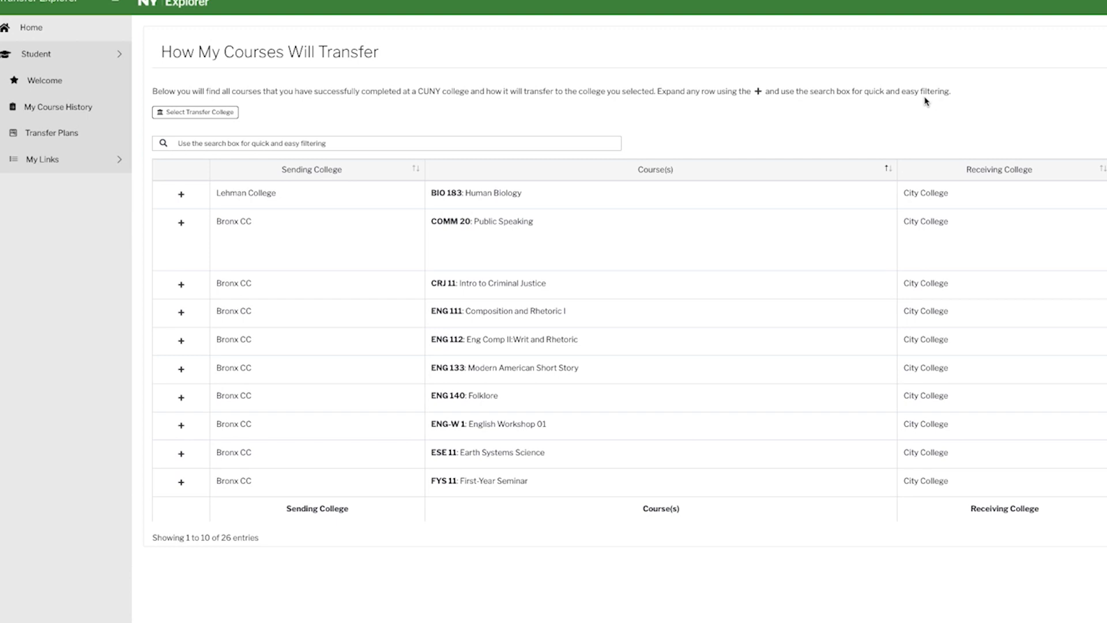
{"action": "mouse_move", "coordinate": [1088, 89]}
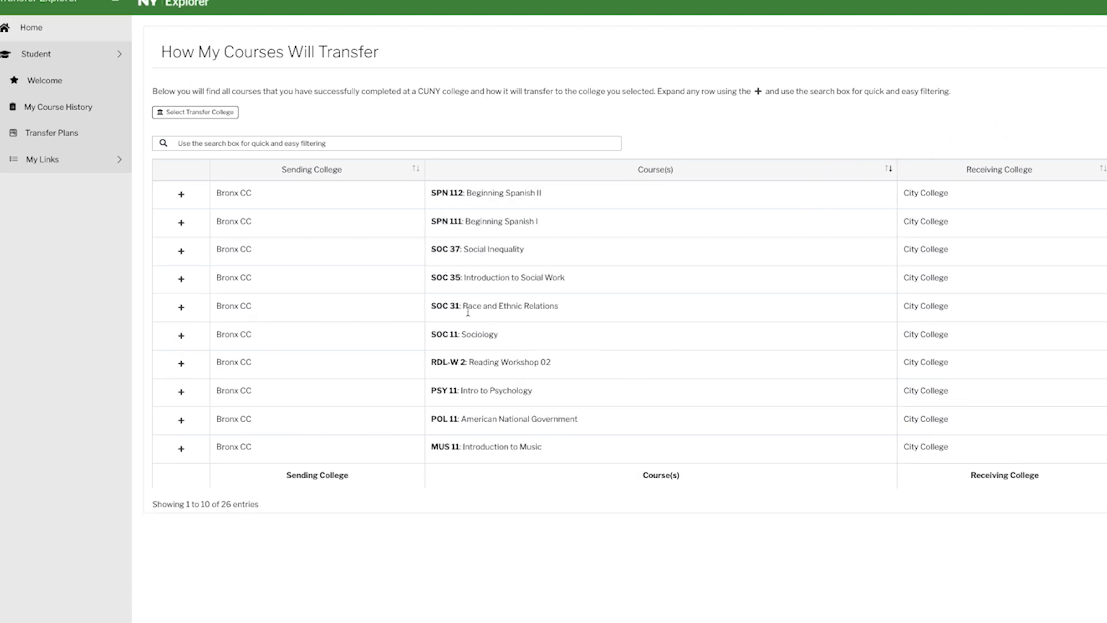
{"action": "left_click", "coordinate": [387, 143]}
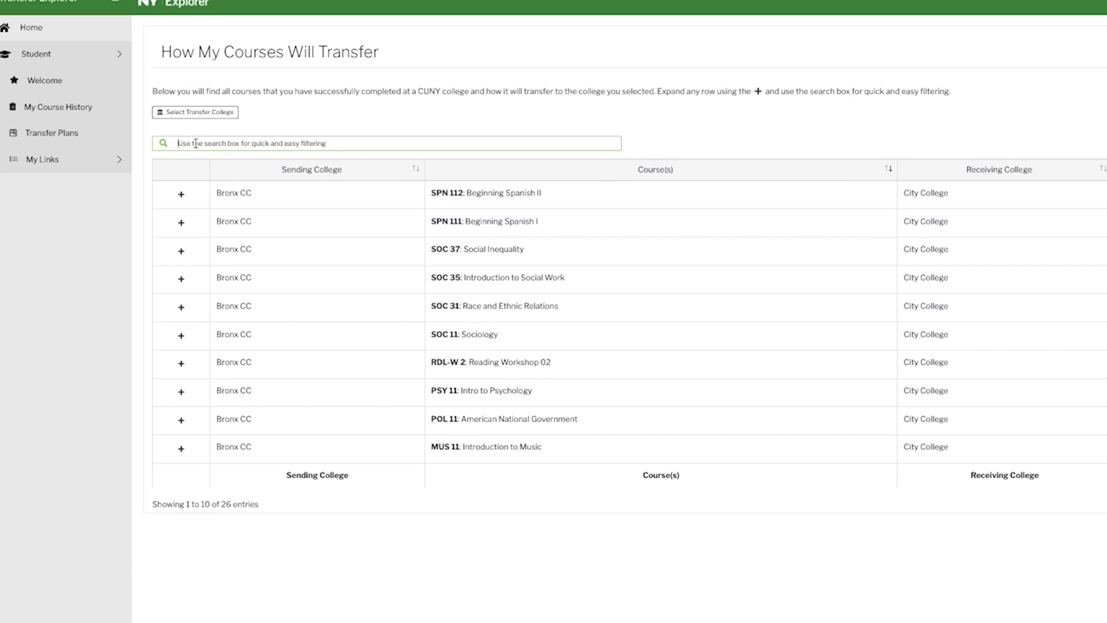
Filter the transfer table with 'soc' down to the 9 sociology-related courses and expand SOC 10500
{"action": "type", "text": "soc"}
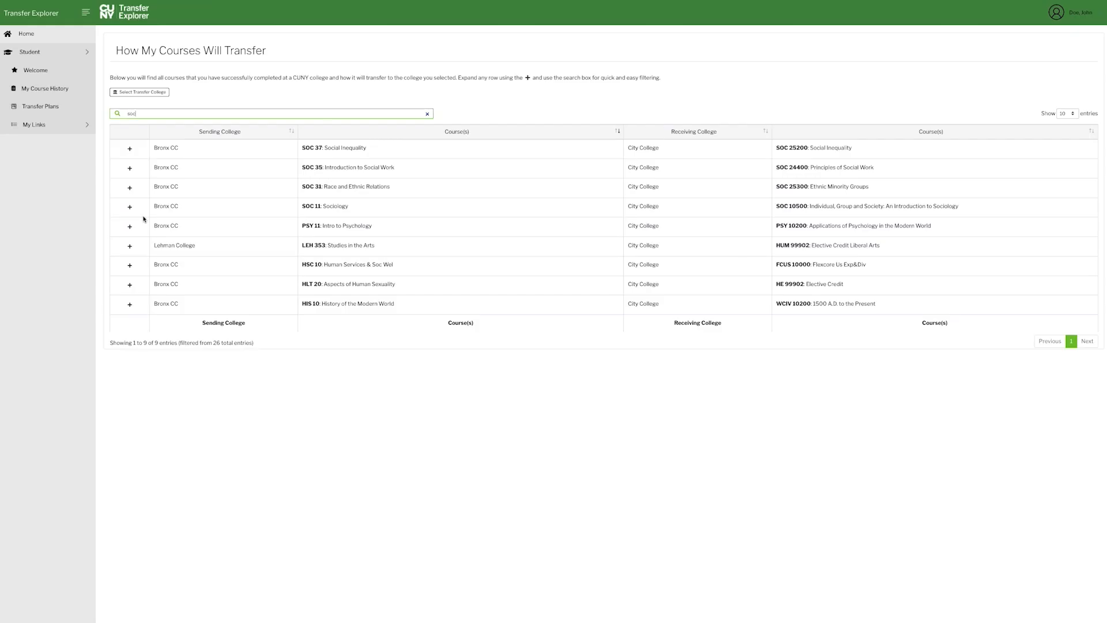
{"action": "mouse_move", "coordinate": [262, 191]}
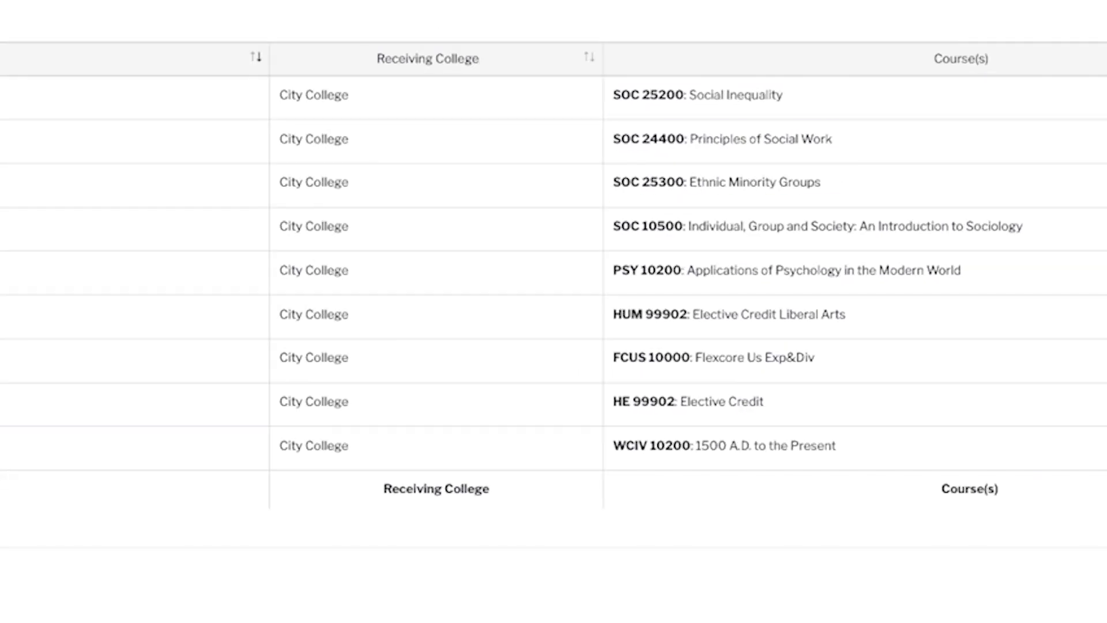
{"action": "left_click_drag", "start_coordinate": [613, 110], "coordinate": [846, 197]}
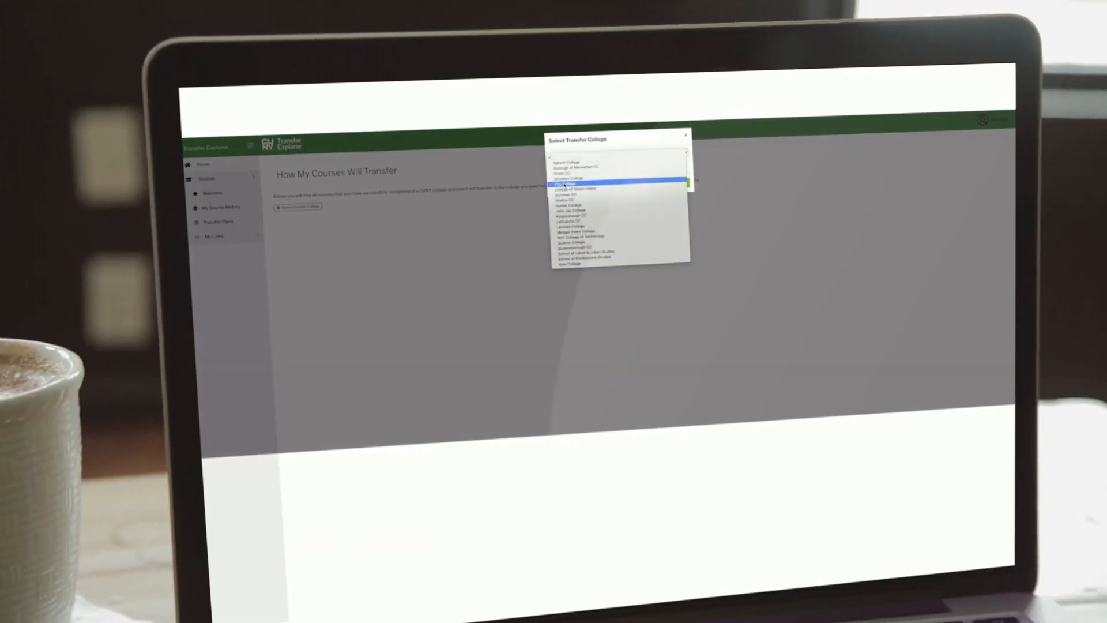
{"action": "left_click", "coordinate": [568, 181]}
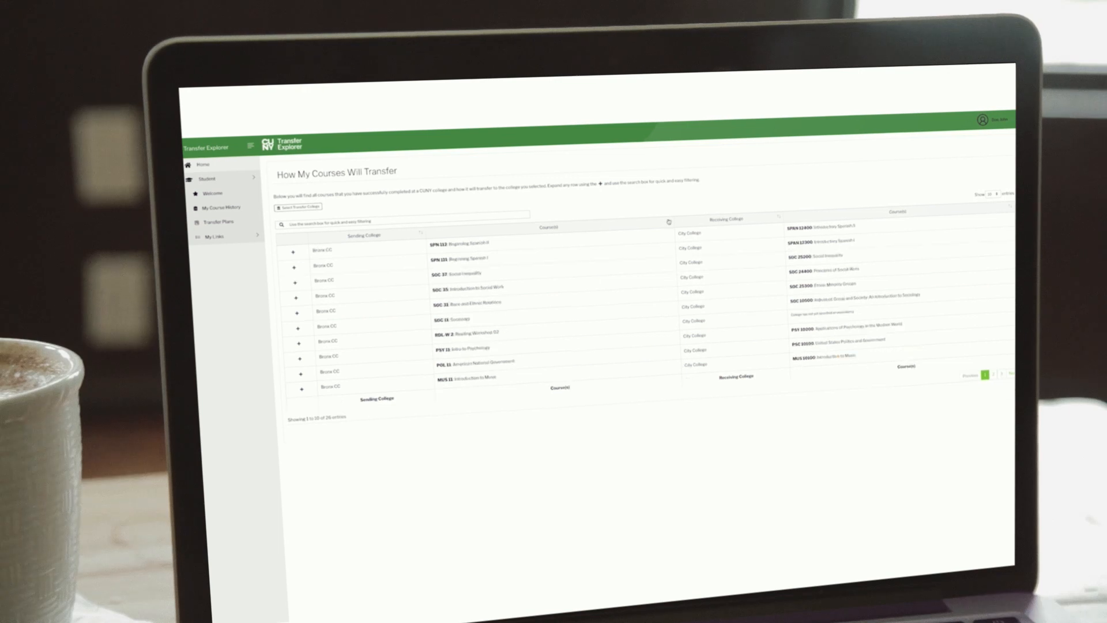
{"action": "type", "text": "soc"}
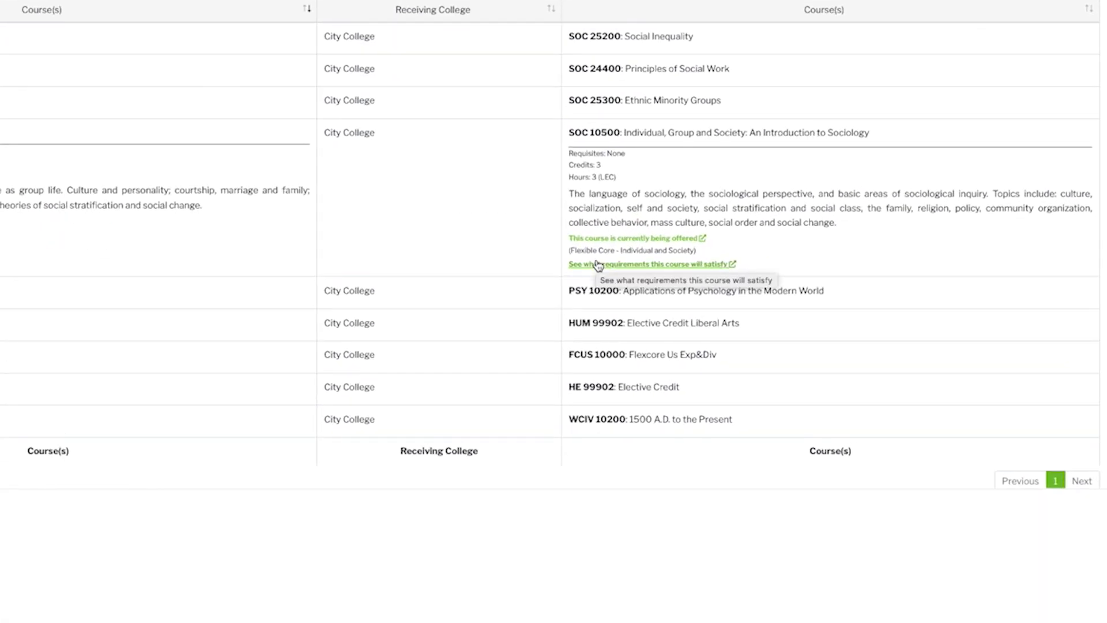
View the seven City College requirements SOC 10500 satisfies, including Introduction to Sociology
{"action": "left_click", "coordinate": [647, 265]}
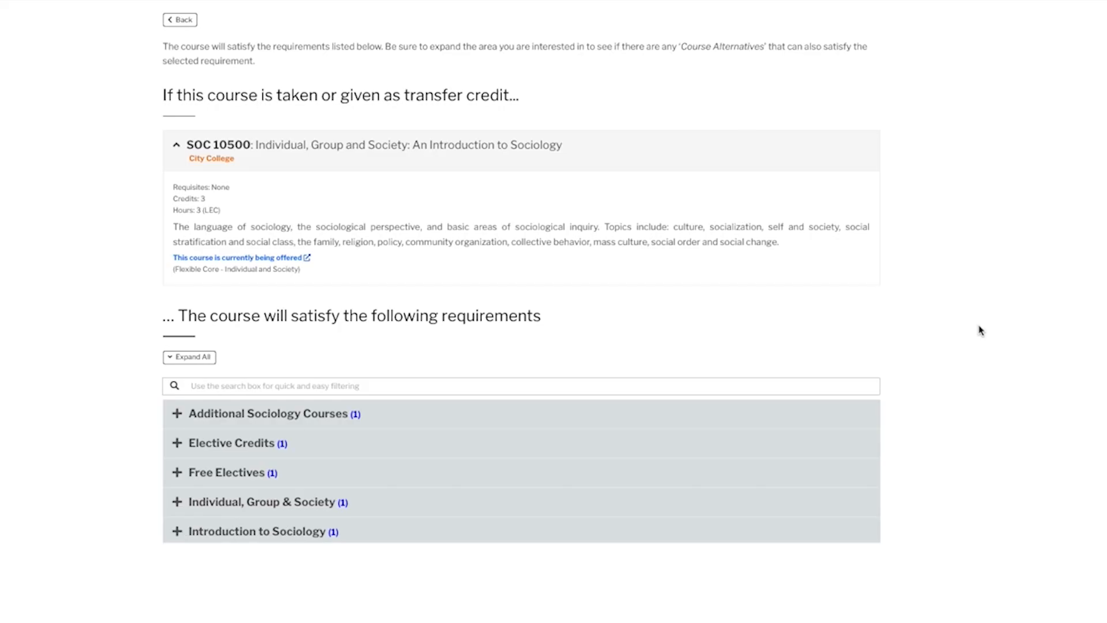
{"action": "mouse_move", "coordinate": [850, 297]}
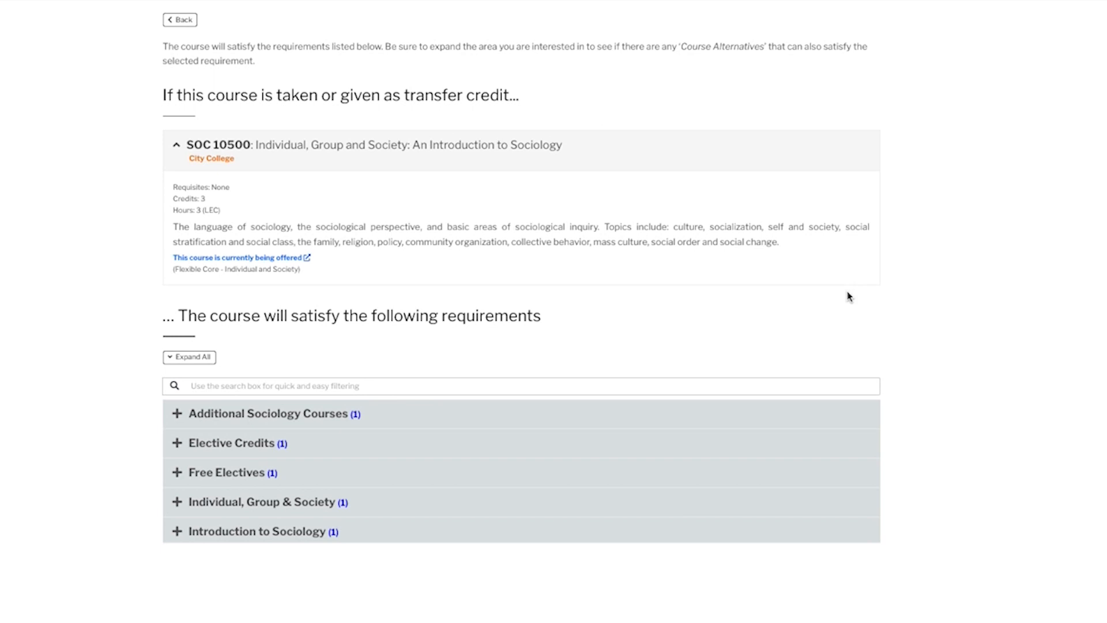
{"action": "scroll", "scroll_direction": "down", "scroll_amount": 3}
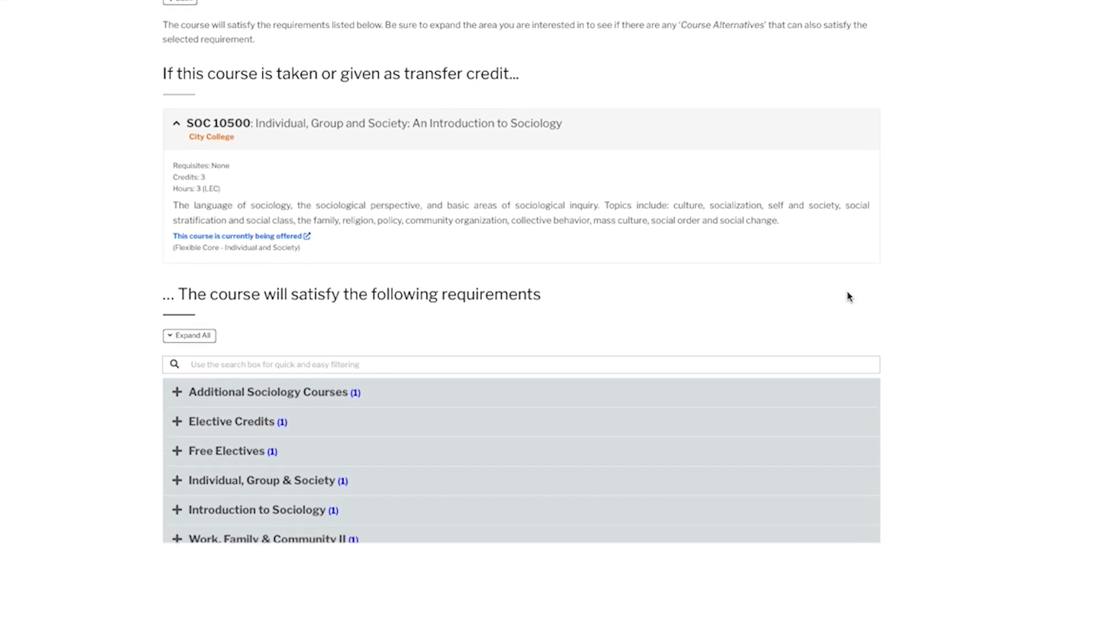
{"action": "scroll", "scroll_direction": "down", "scroll_amount": 3}
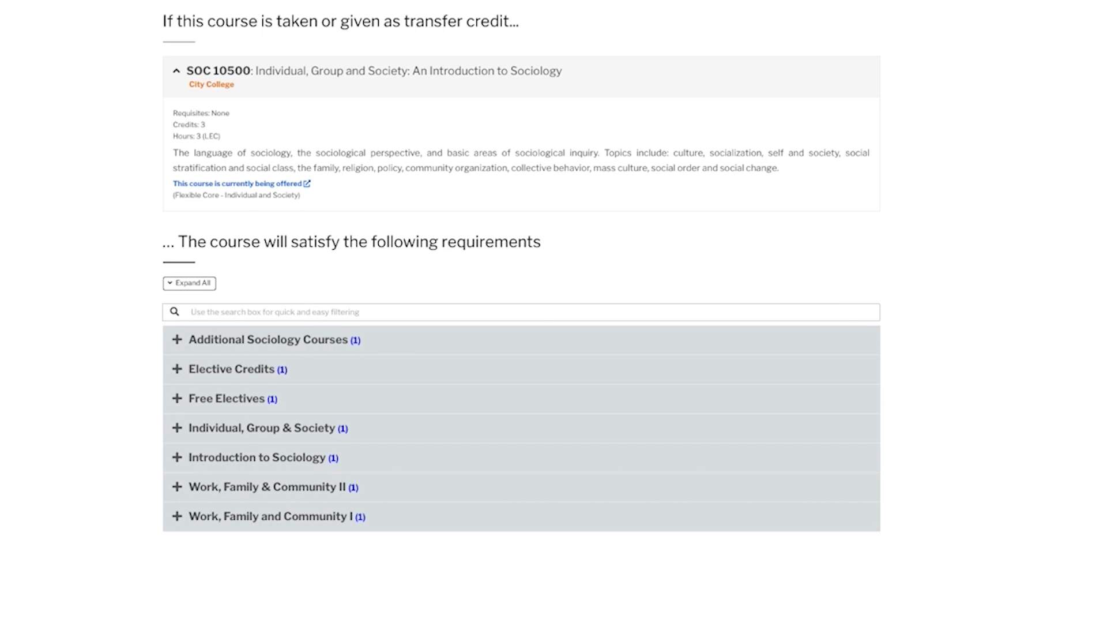
{"action": "mouse_move", "coordinate": [452, 37]}
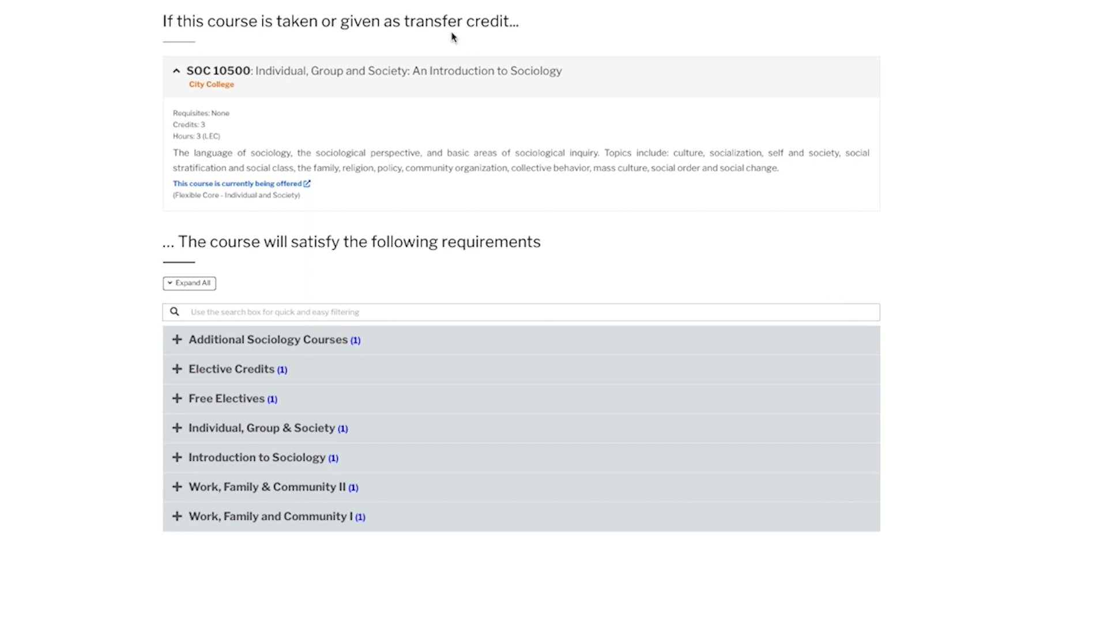
Search 'sociology', expand Sociology BA and show all of the program's requirements at City College
{"action": "type", "text": "sociology"}
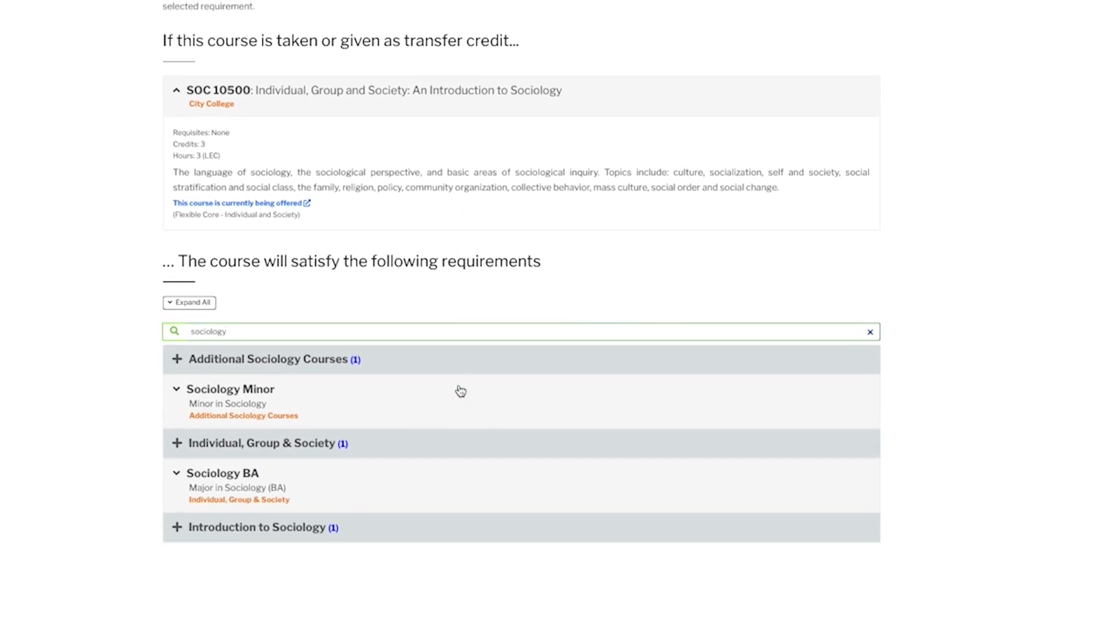
{"action": "scroll", "scroll_direction": "down", "scroll_amount": 3}
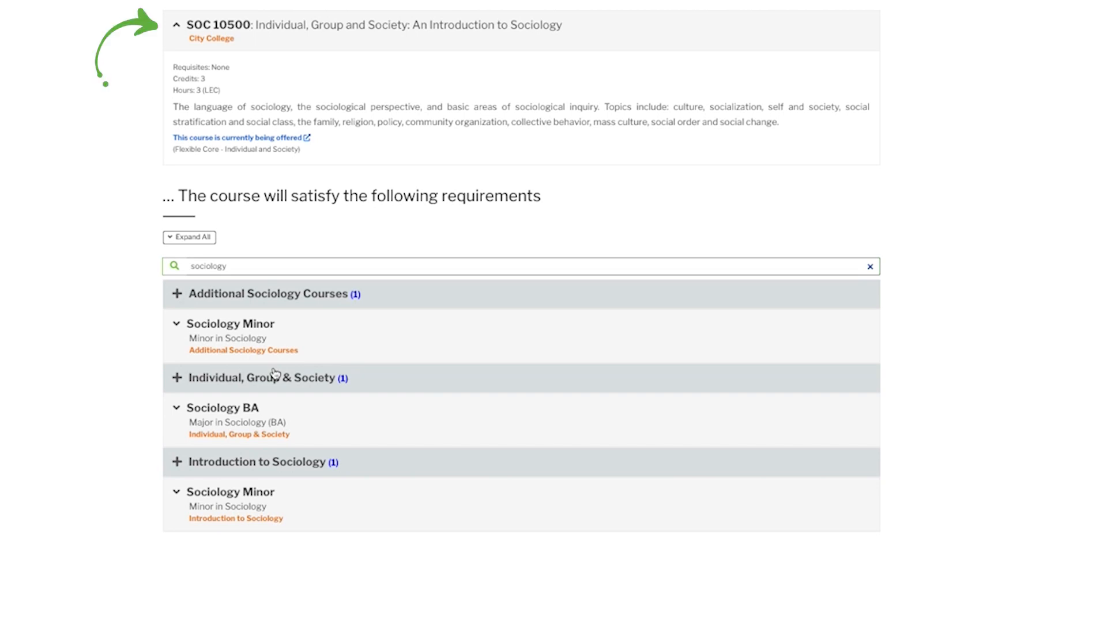
{"action": "left_click", "coordinate": [222, 407]}
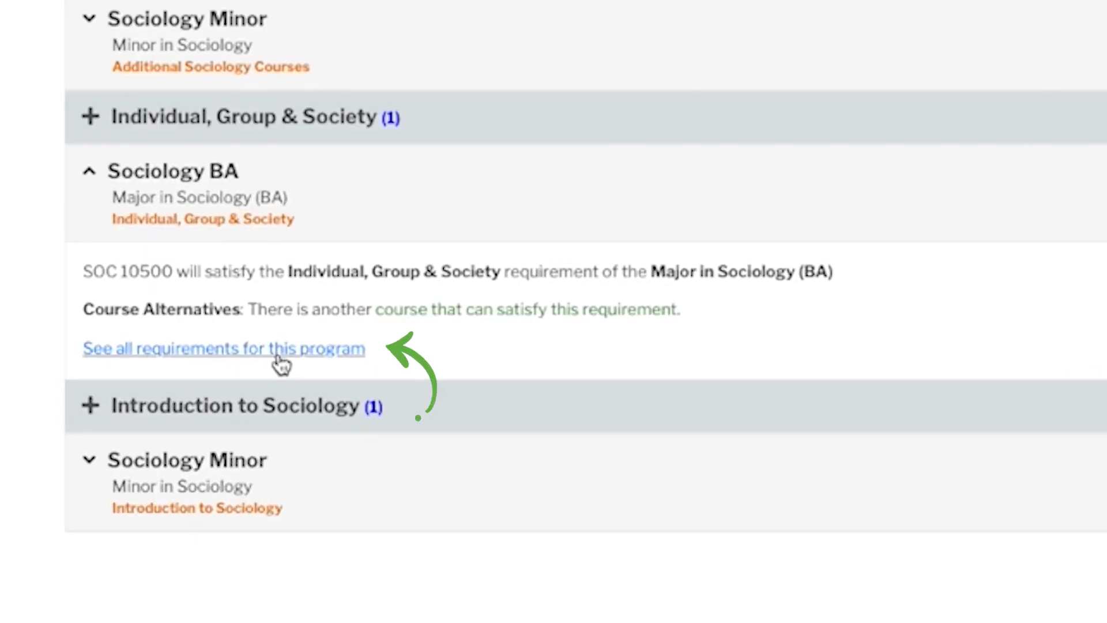
{"action": "left_click", "coordinate": [223, 348]}
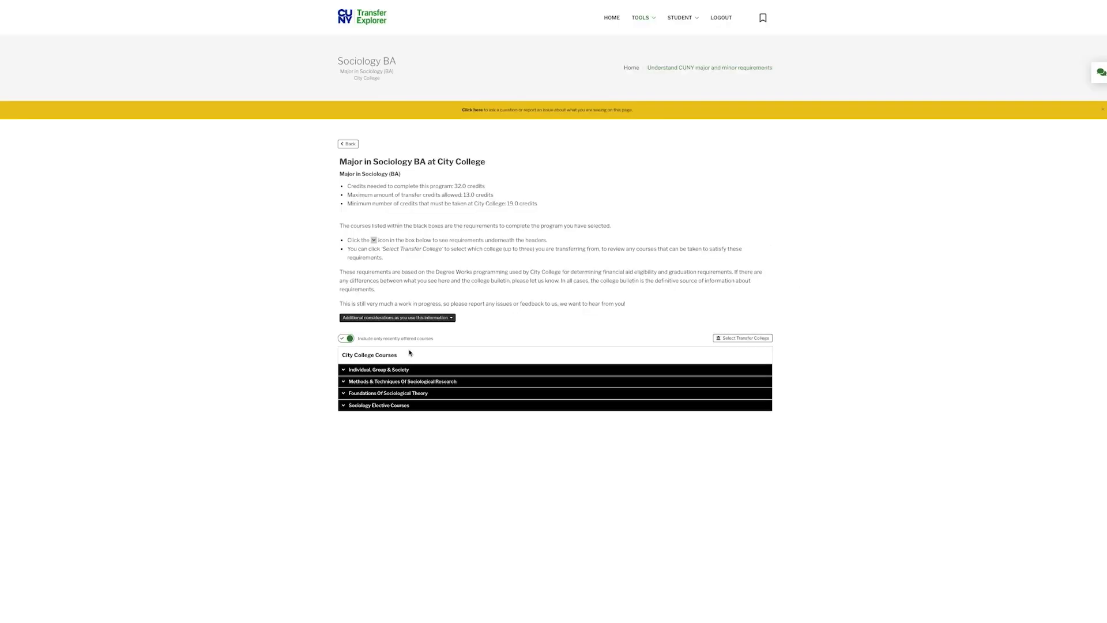